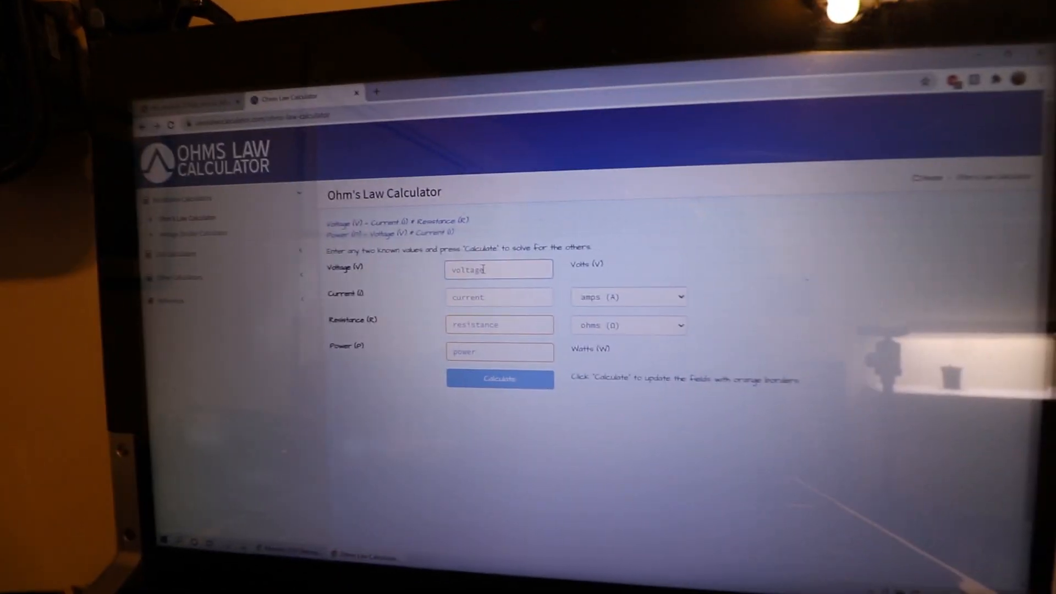
# Enter 22.75 V with 8 Ω and calculate, giving 2.84375 A and 64.69531 W
pyautogui.write('22.7')
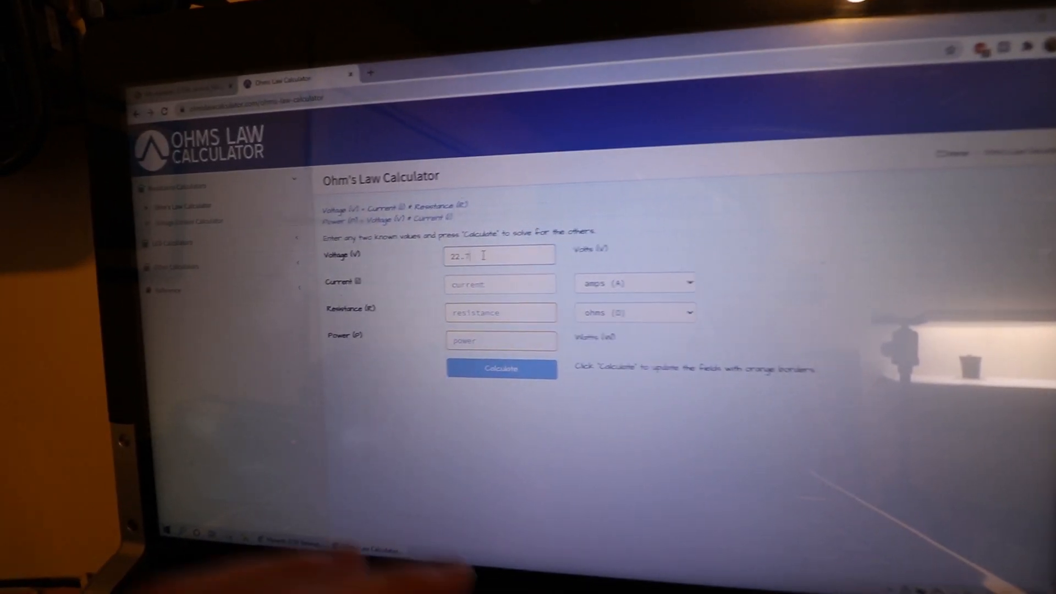
pyautogui.write('5')
pyautogui.click(500, 311)
pyautogui.write('8')
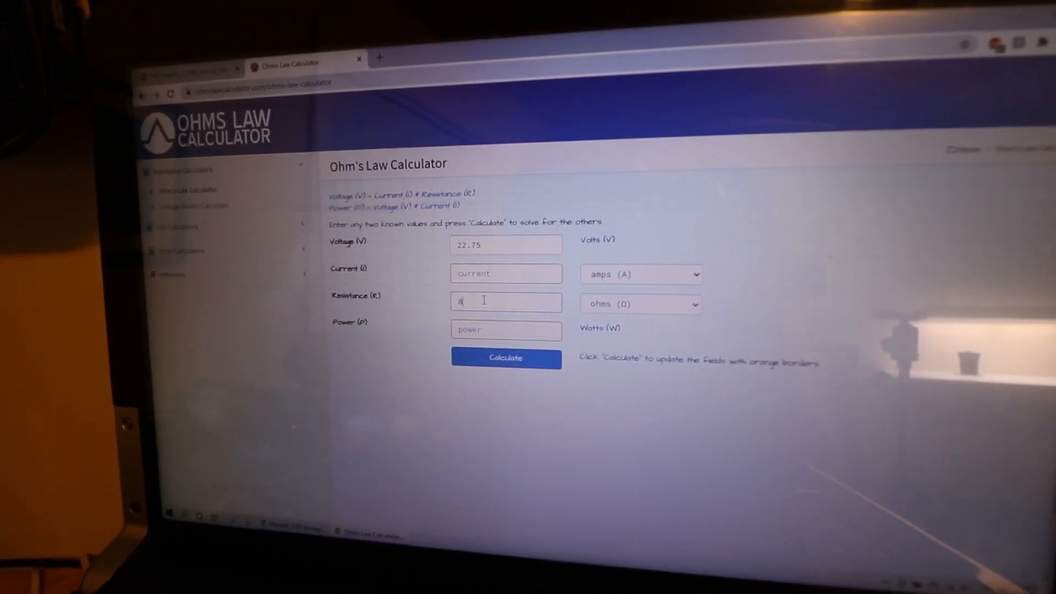
pyautogui.click(505, 358)
pyautogui.write('22.8')
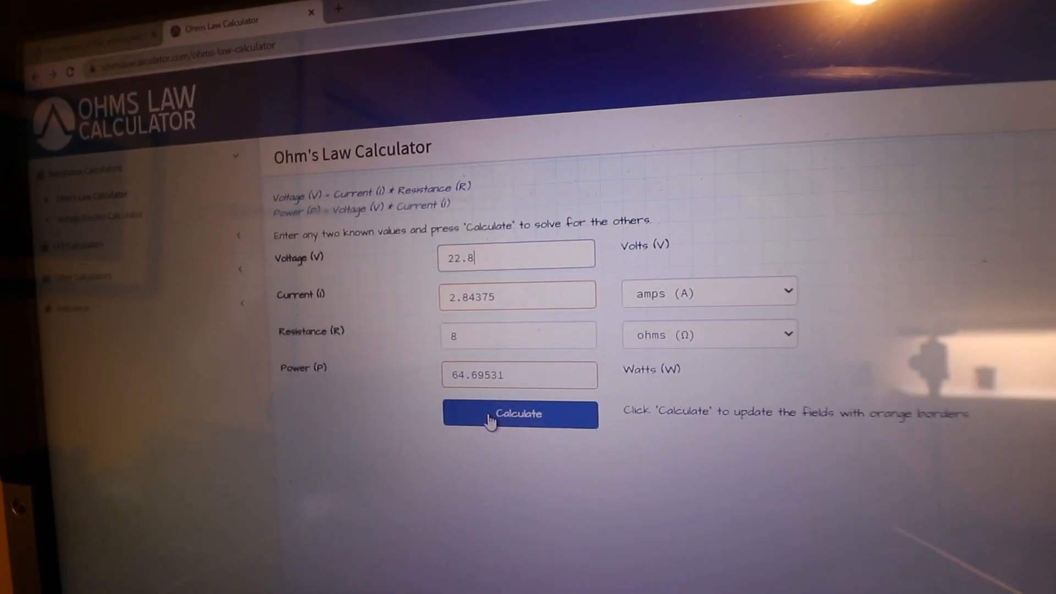
# Recalculate at 22.8 V across 8 Ω, giving 2.85 A and 64.98 W
pyautogui.click(519, 414)
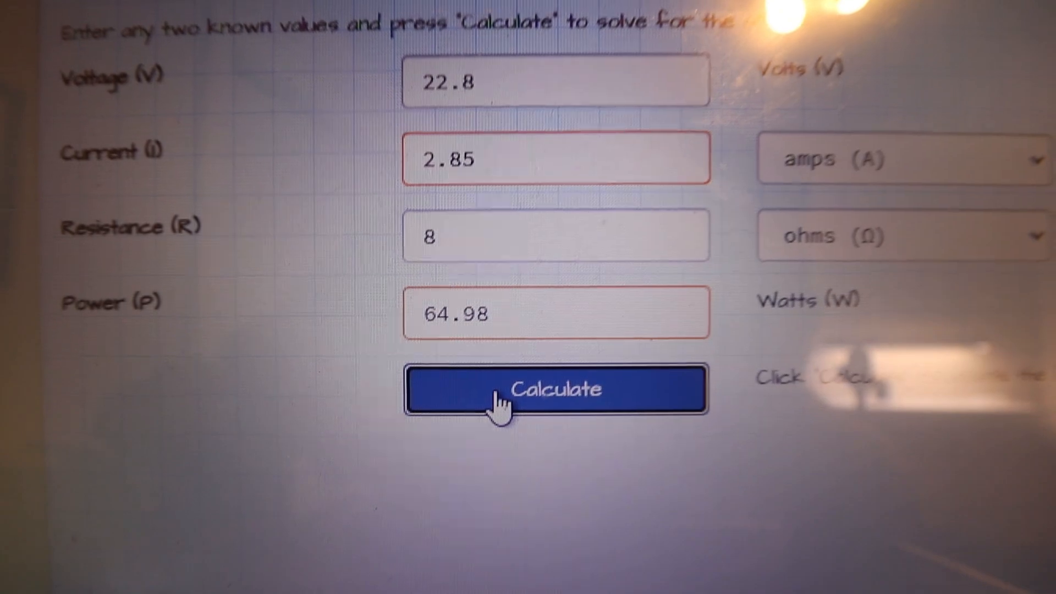